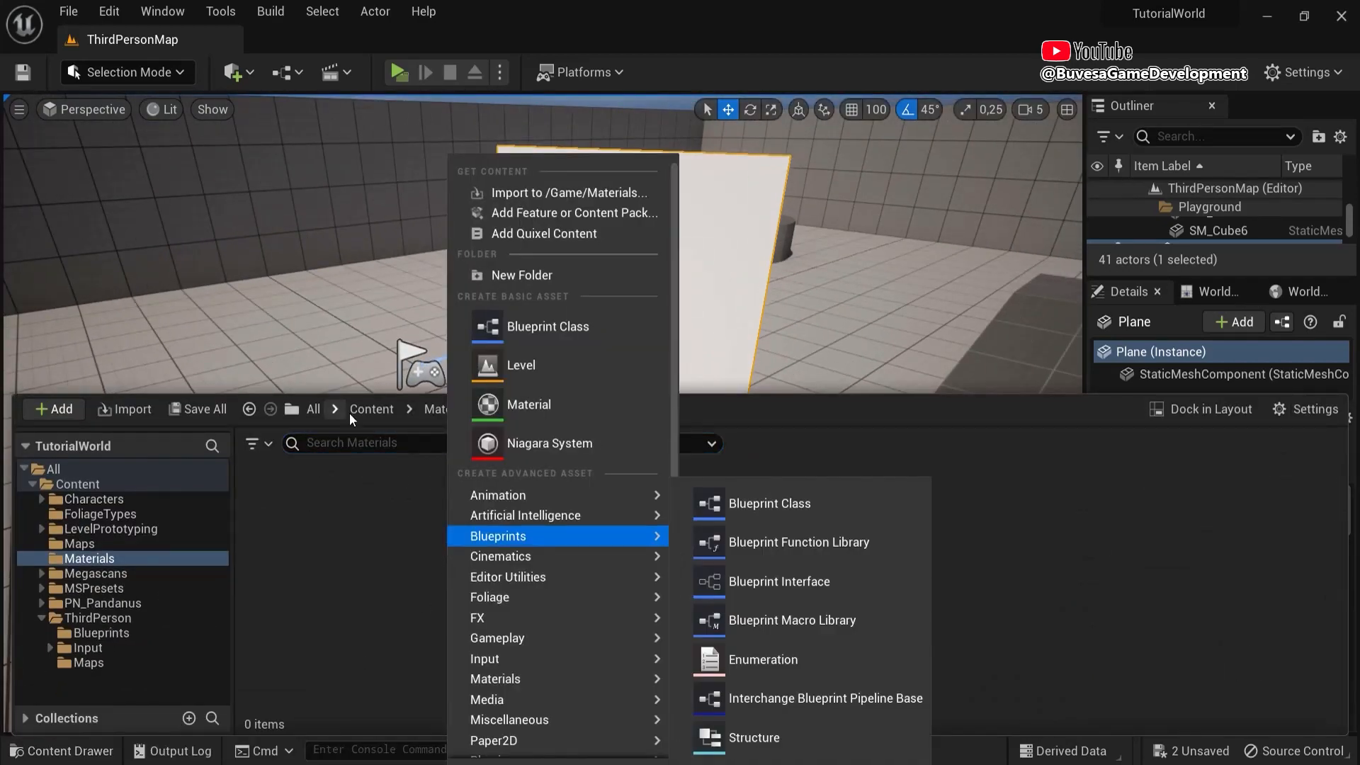
# Create a new material asset named M_TwoSided in the Materials folder
pyautogui.click(528, 404)
pyautogui.write('M_TwoSided')
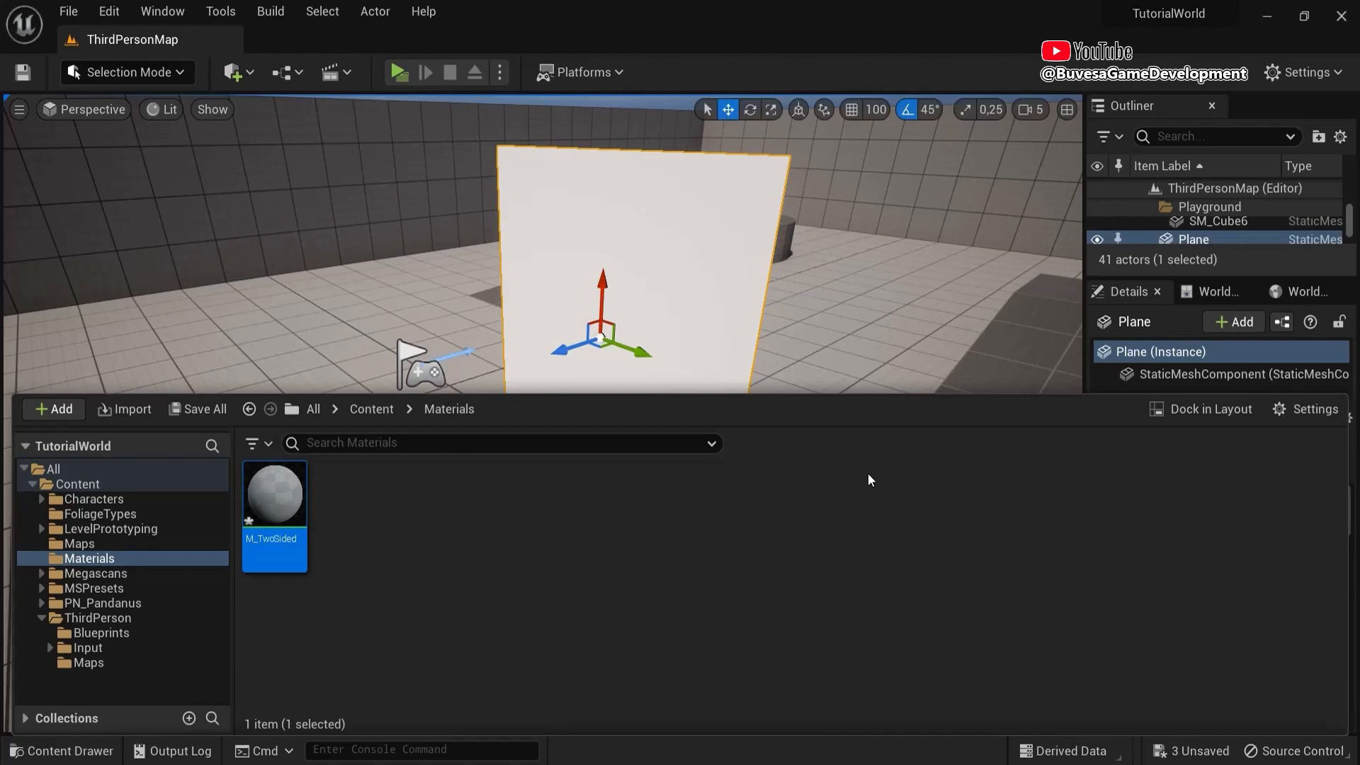
# Open M_TwoSided and add blue and yellow Constant3Vector nodes wired into a Lerp's A and B
pyautogui.doubleClick(273, 495)
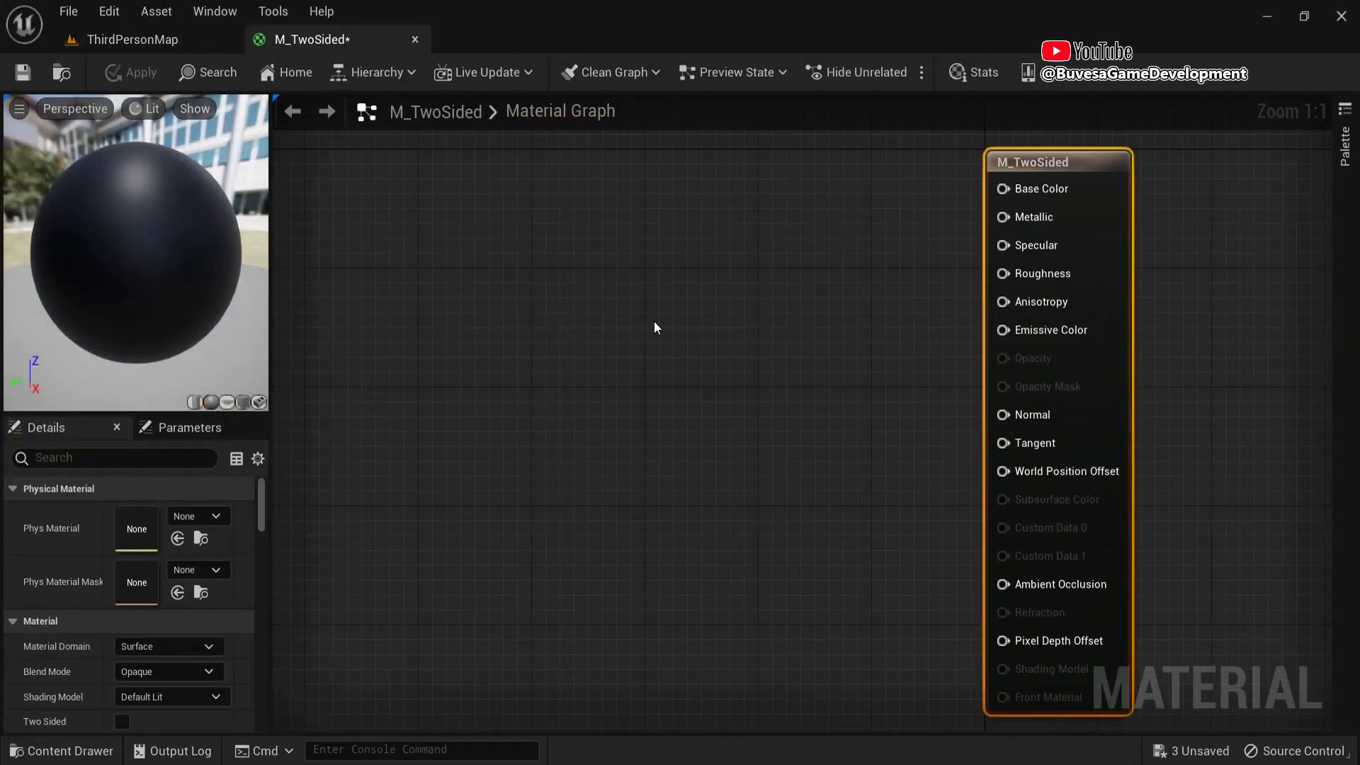
pyautogui.write('consta')
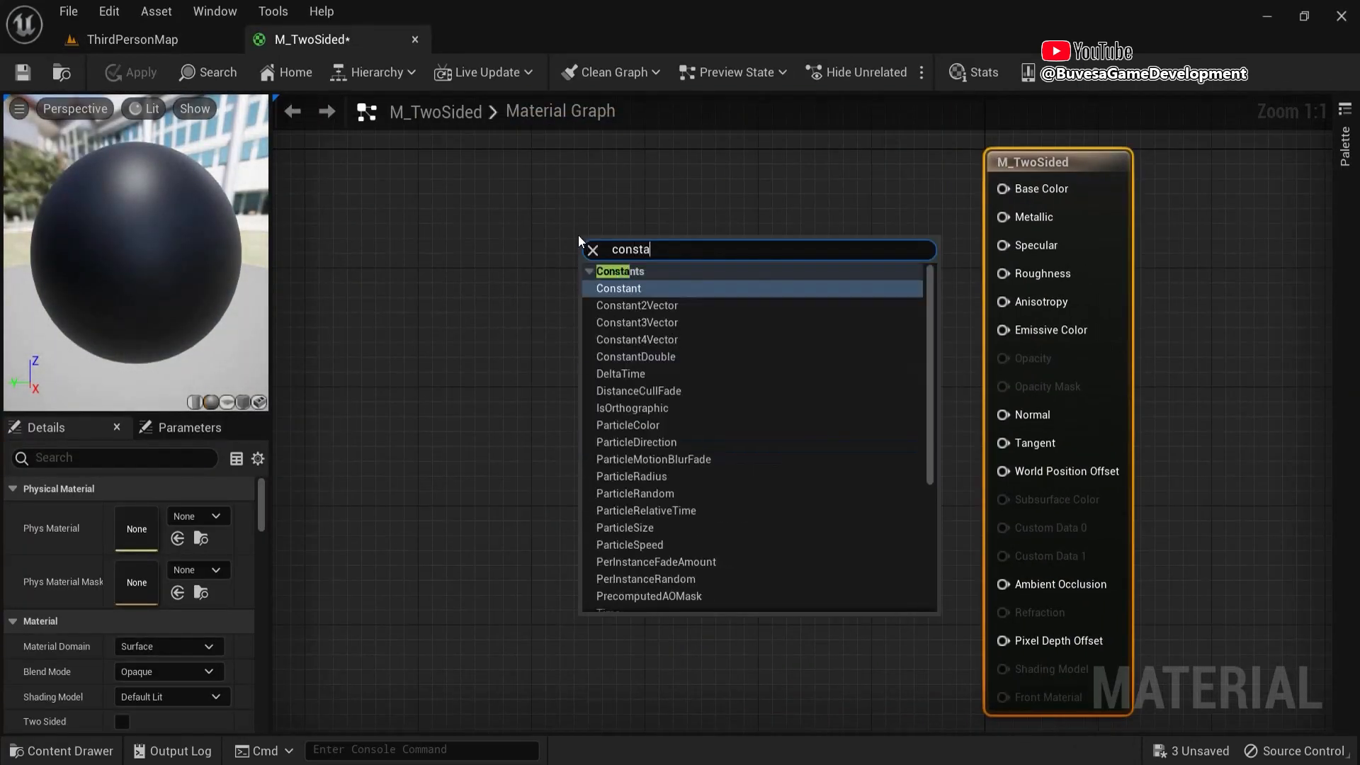
pyautogui.click(637, 322)
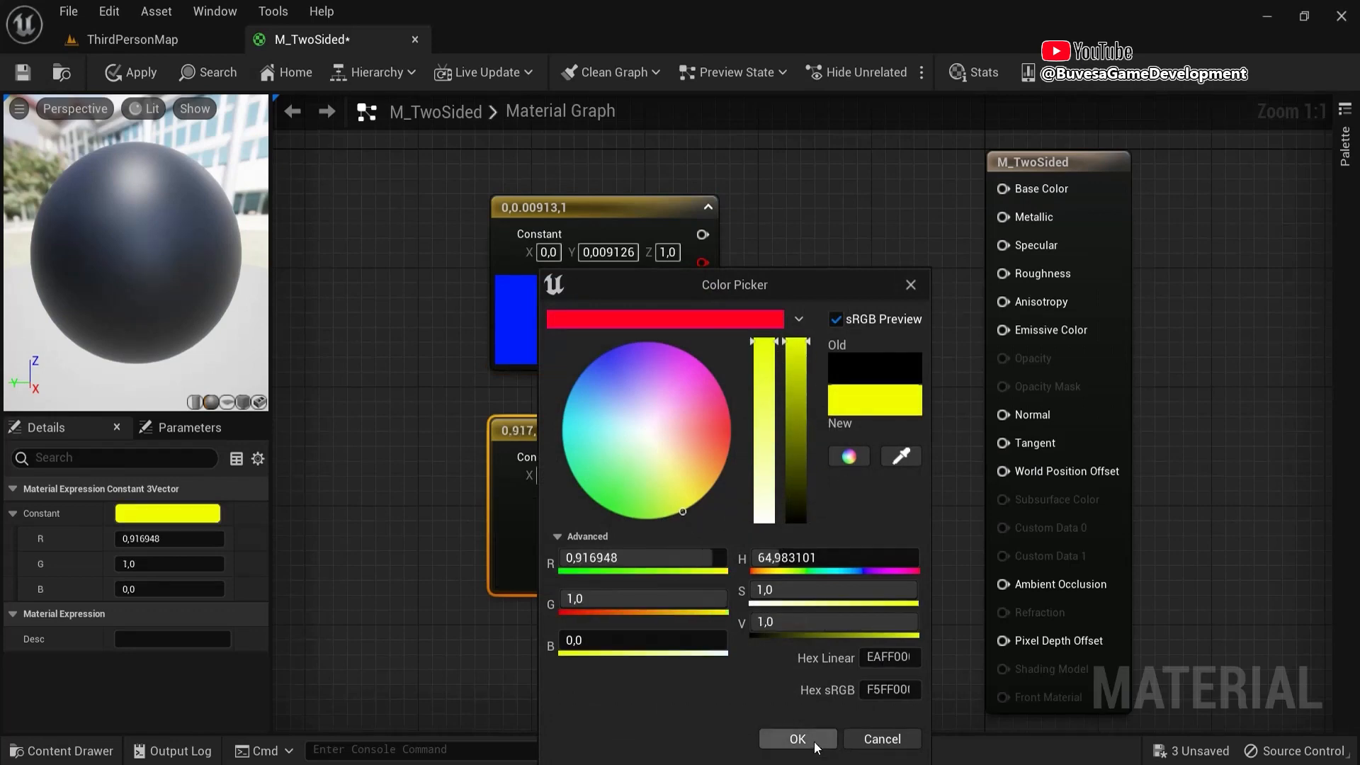
pyautogui.click(795, 739)
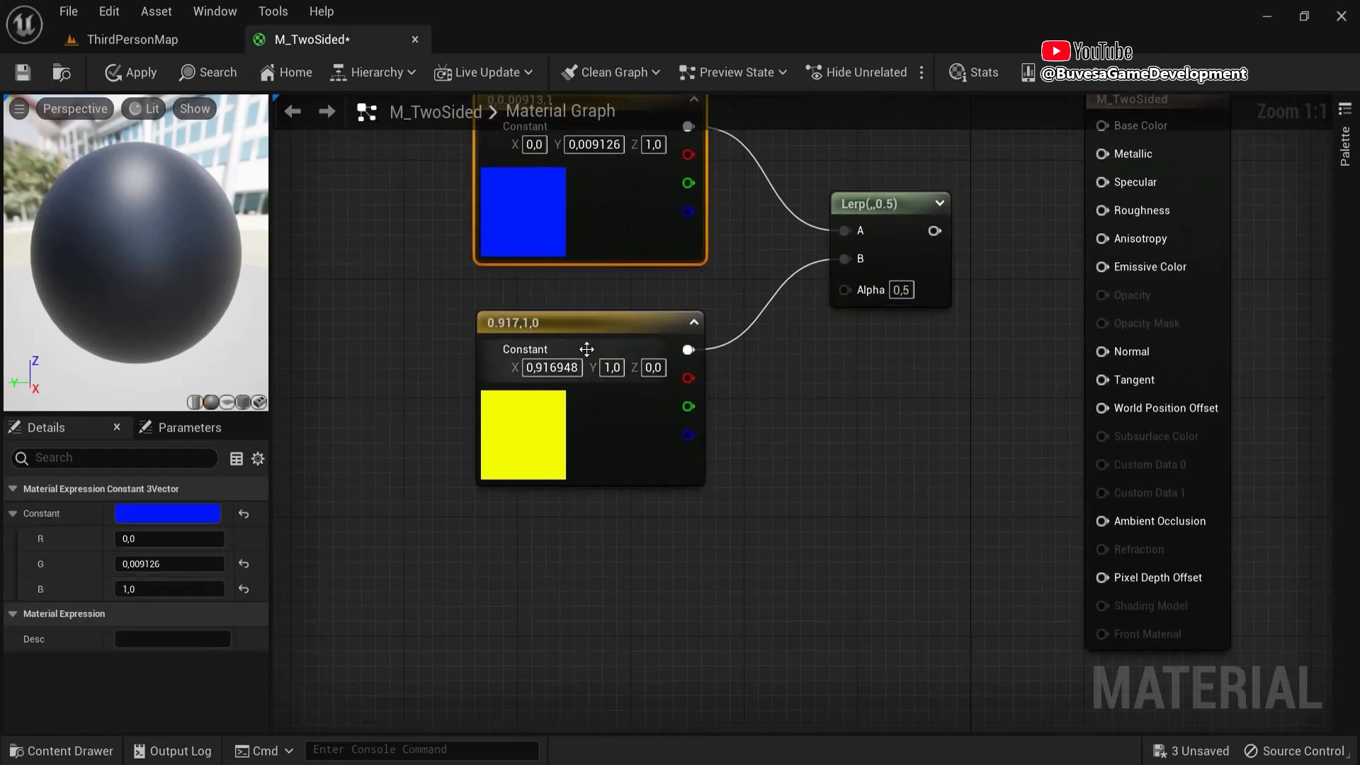
# Add a TwoSidedSign node driving Lerp Alpha, with the Lerp output feeding Base Color
pyautogui.click(547, 516)
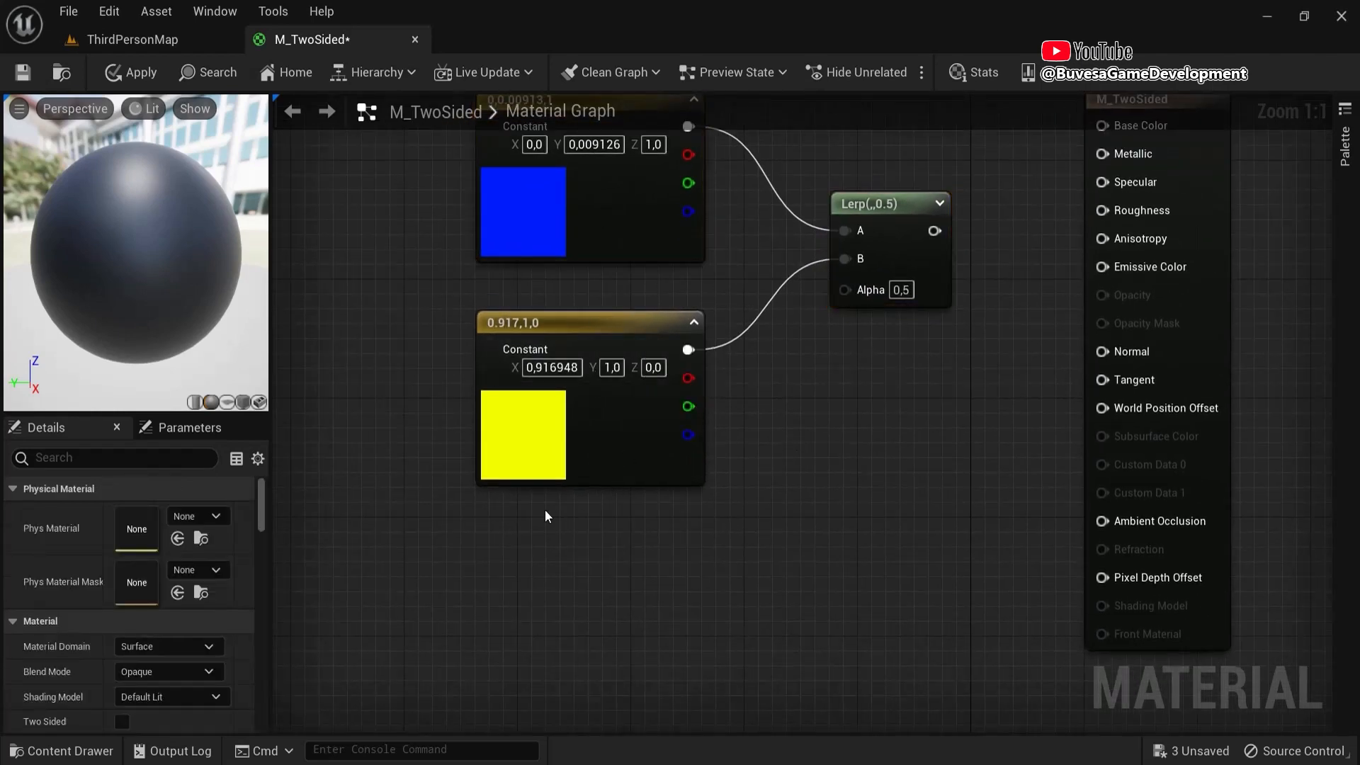
pyautogui.write('two')
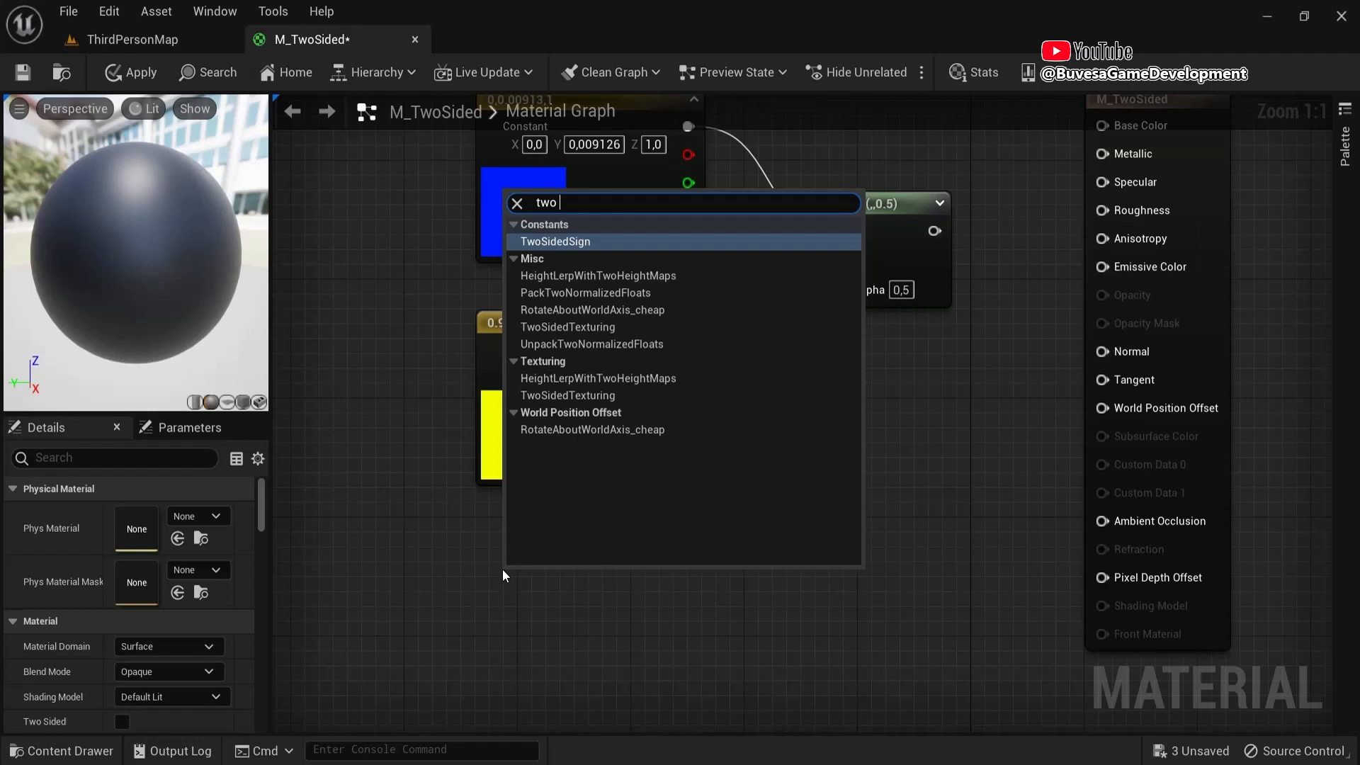
pyautogui.click(555, 240)
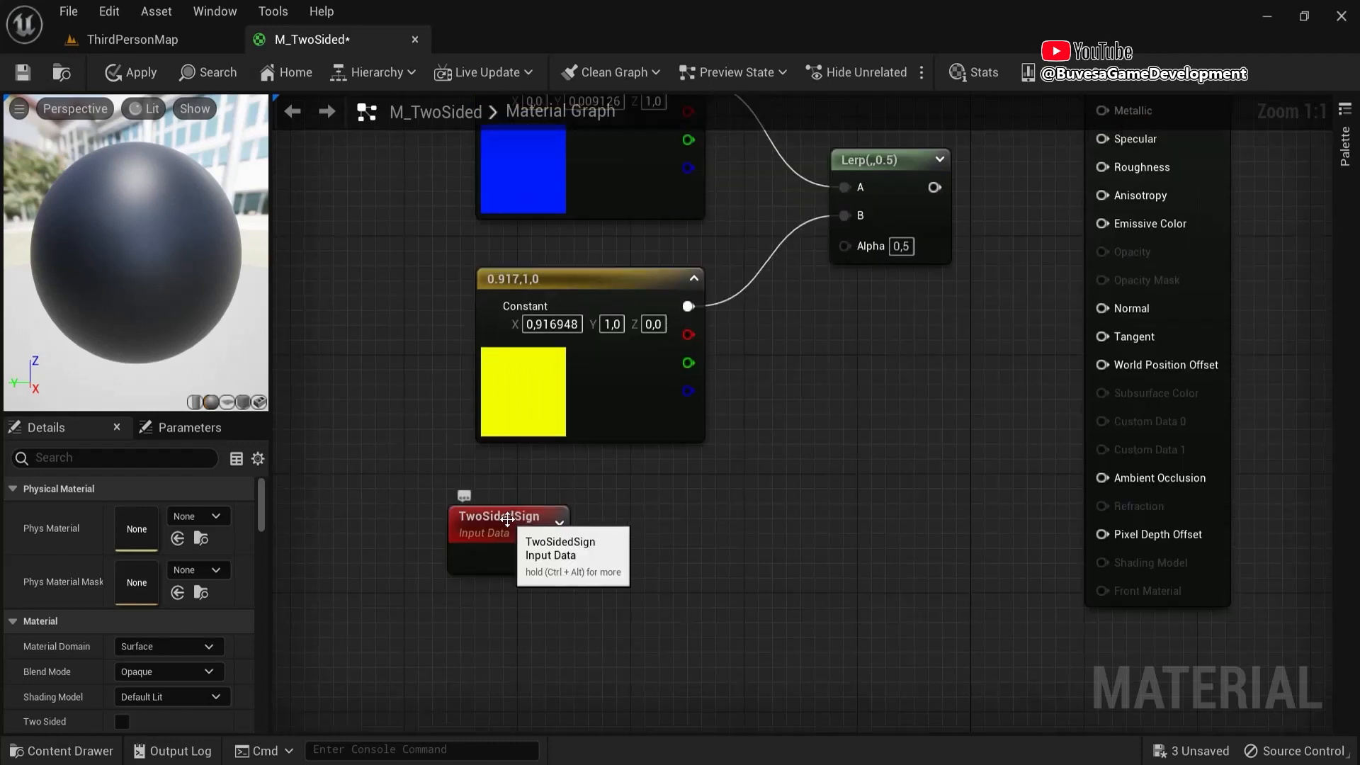
pyautogui.click(507, 515)
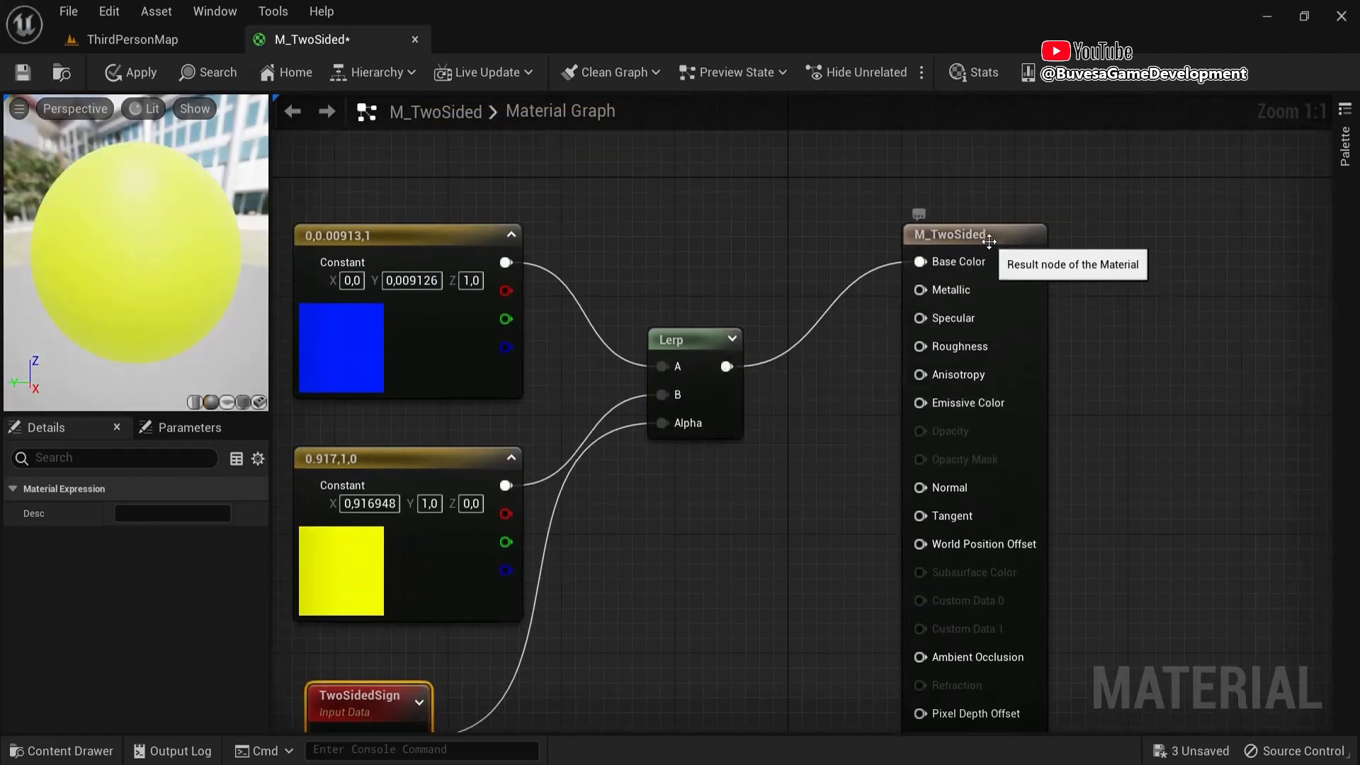
pyautogui.click(954, 234)
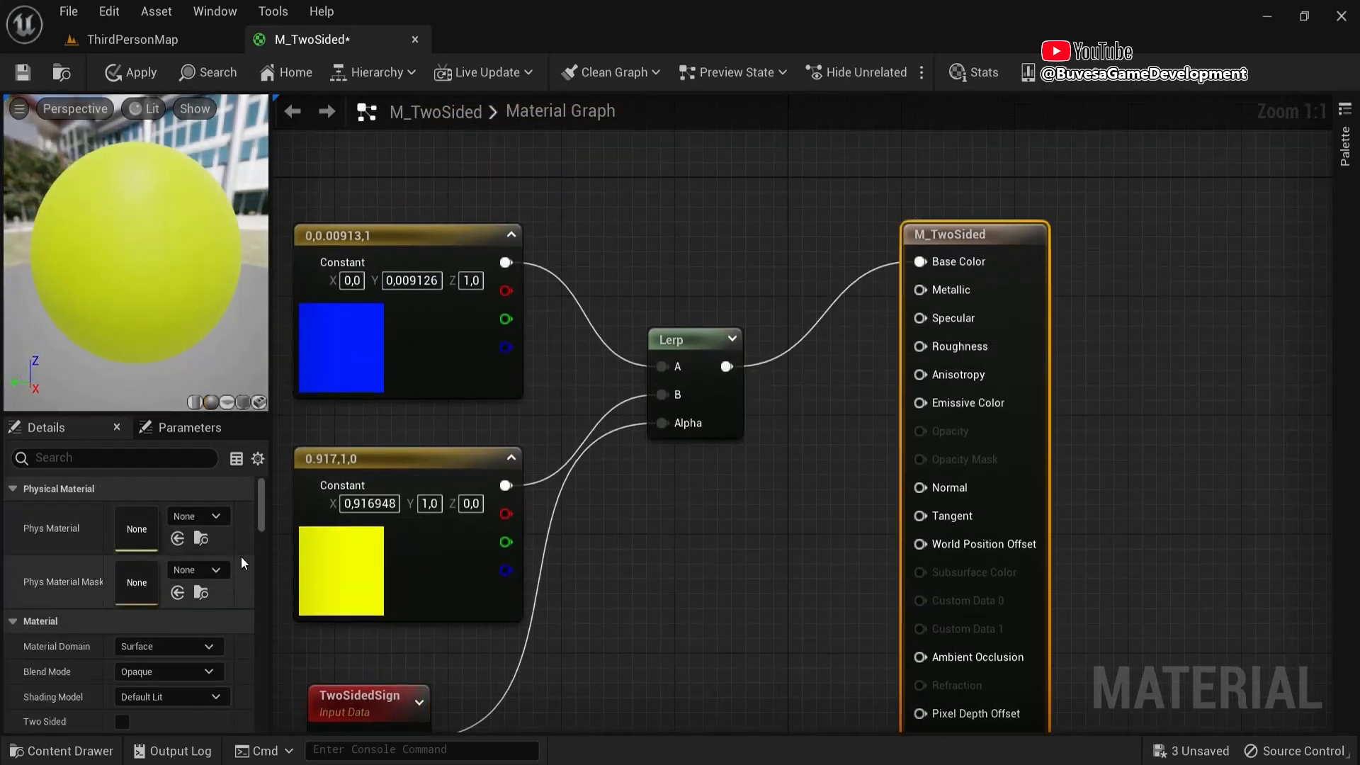
# Enable Two Sided on M_TwoSided in Details and apply the material
pyautogui.scroll(-3)
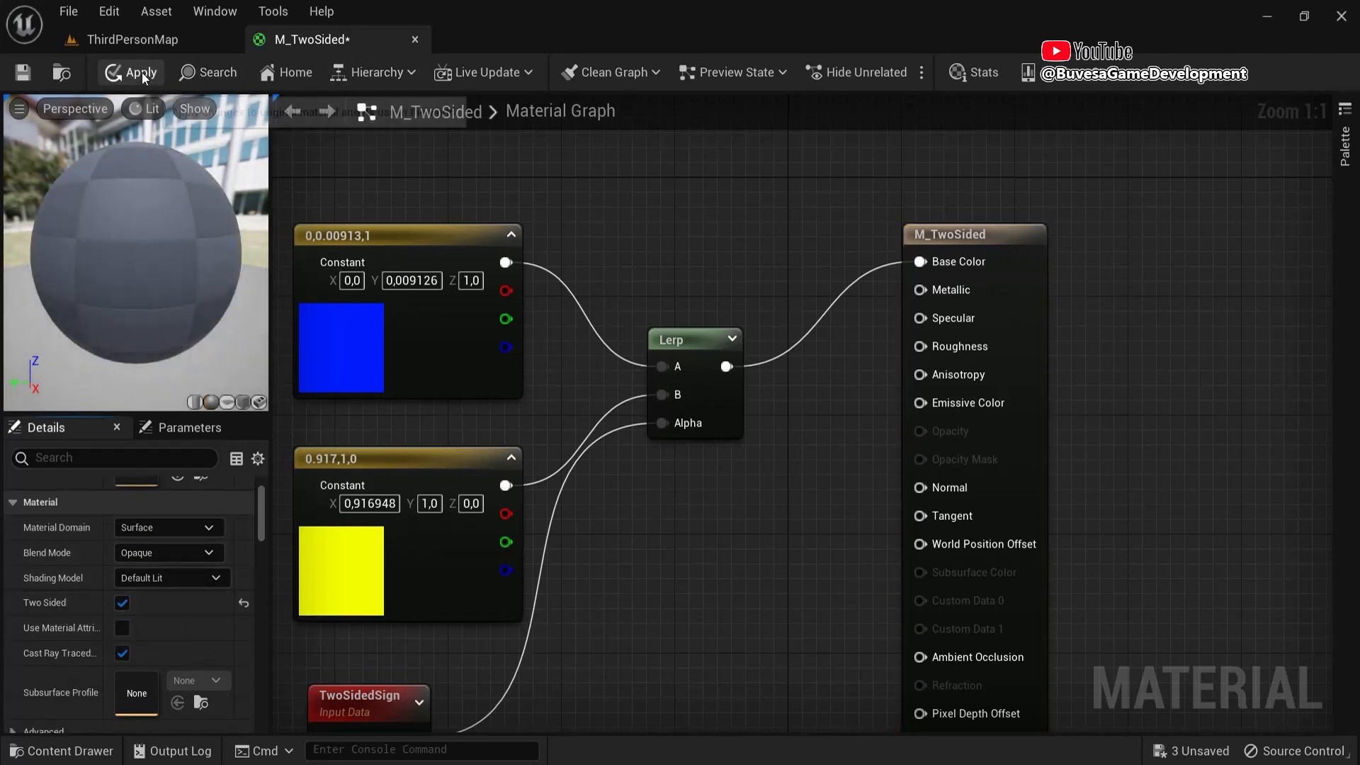
pyautogui.click(132, 39)
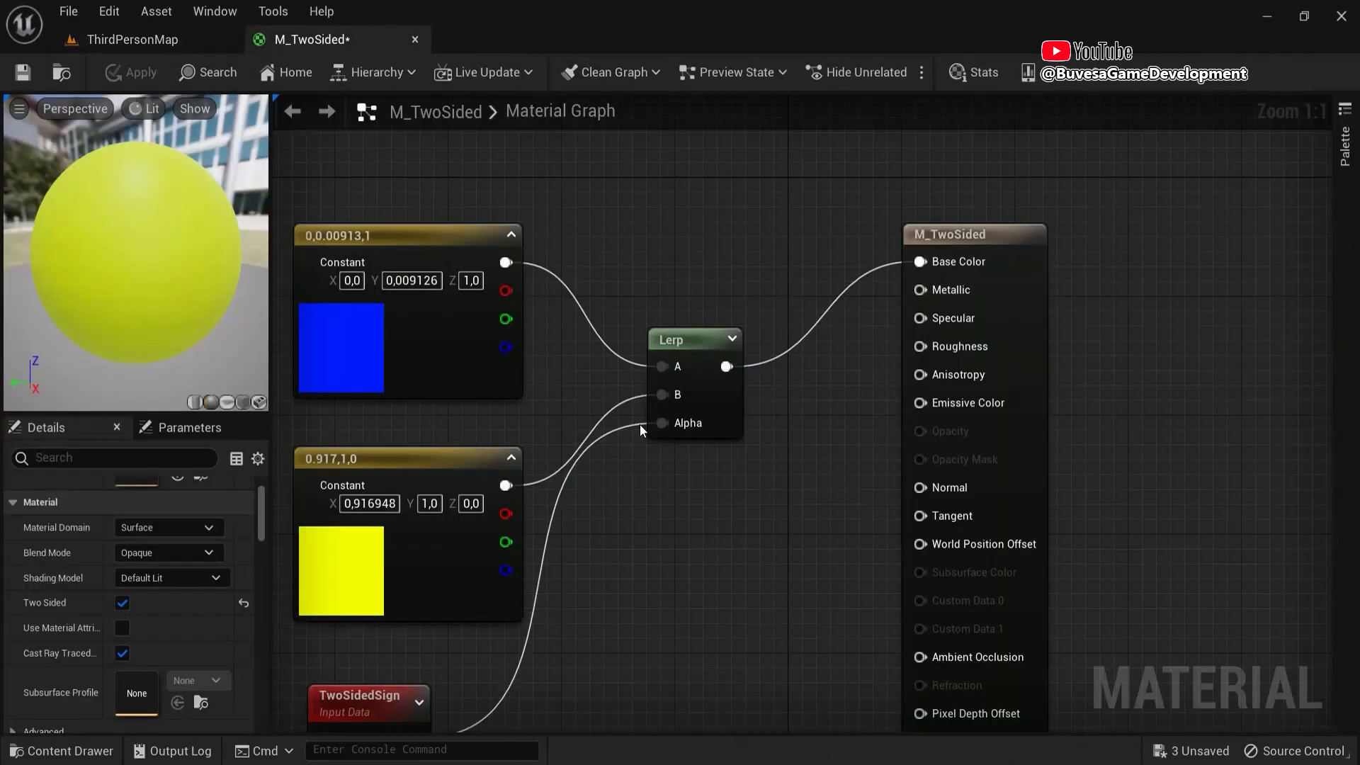
pyautogui.moveTo(664, 366)
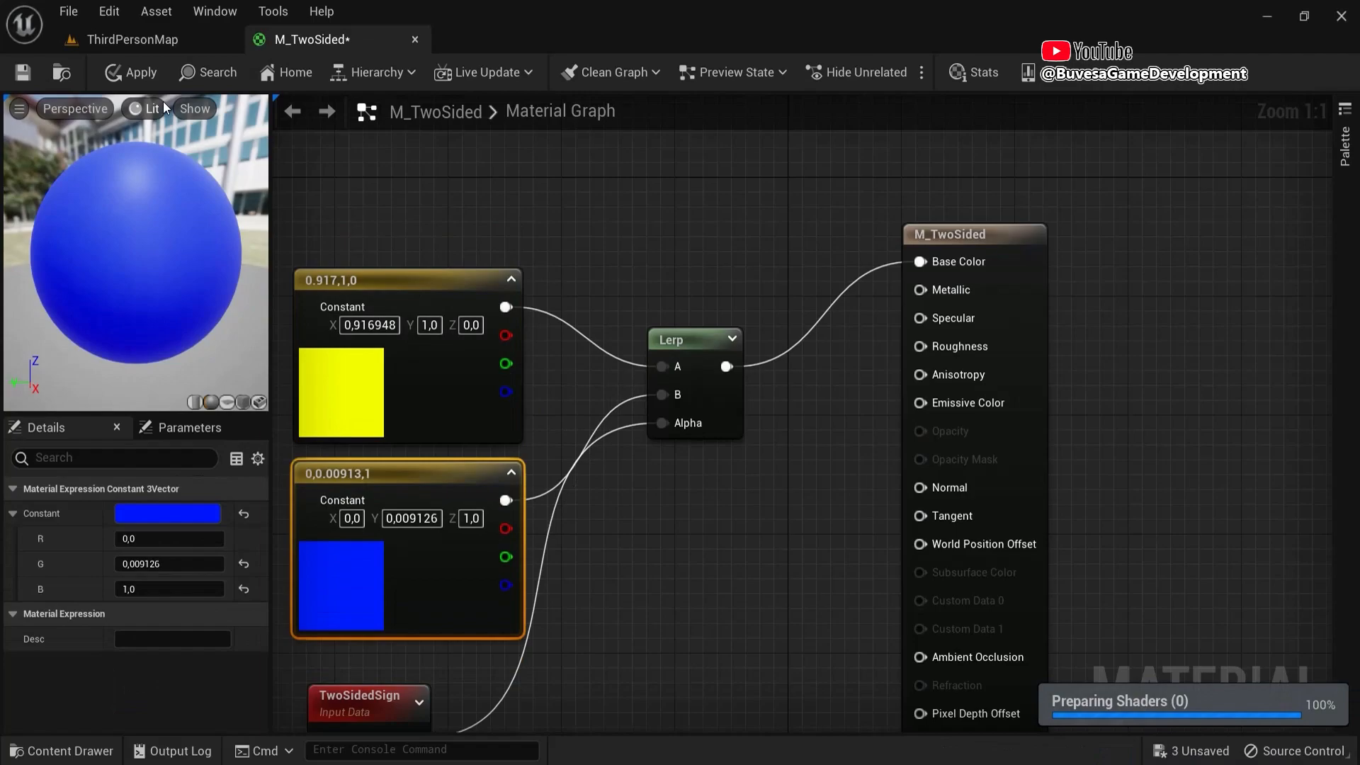
# Apply the swapped Lerp inputs (yellow to A, blue to B) and view the blue plane in ThirdPersonMap
pyautogui.click(132, 39)
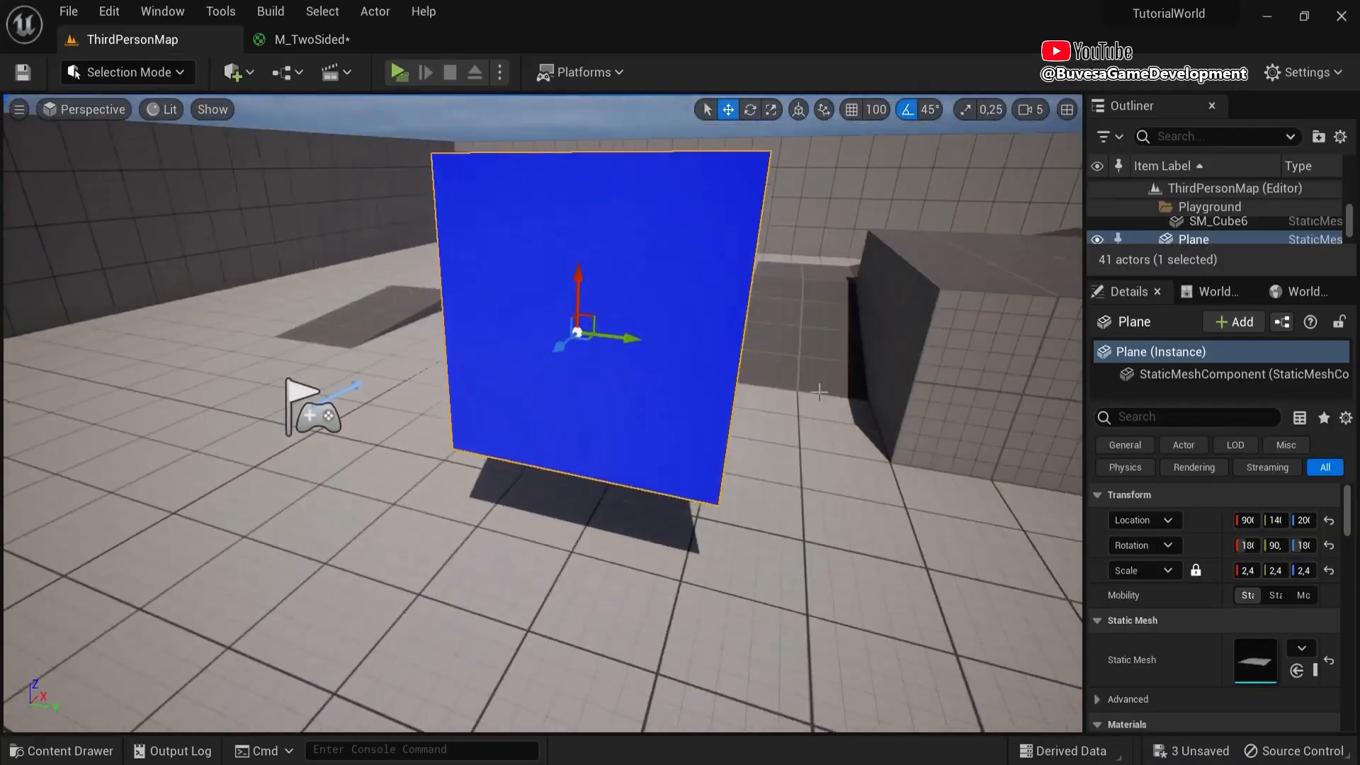